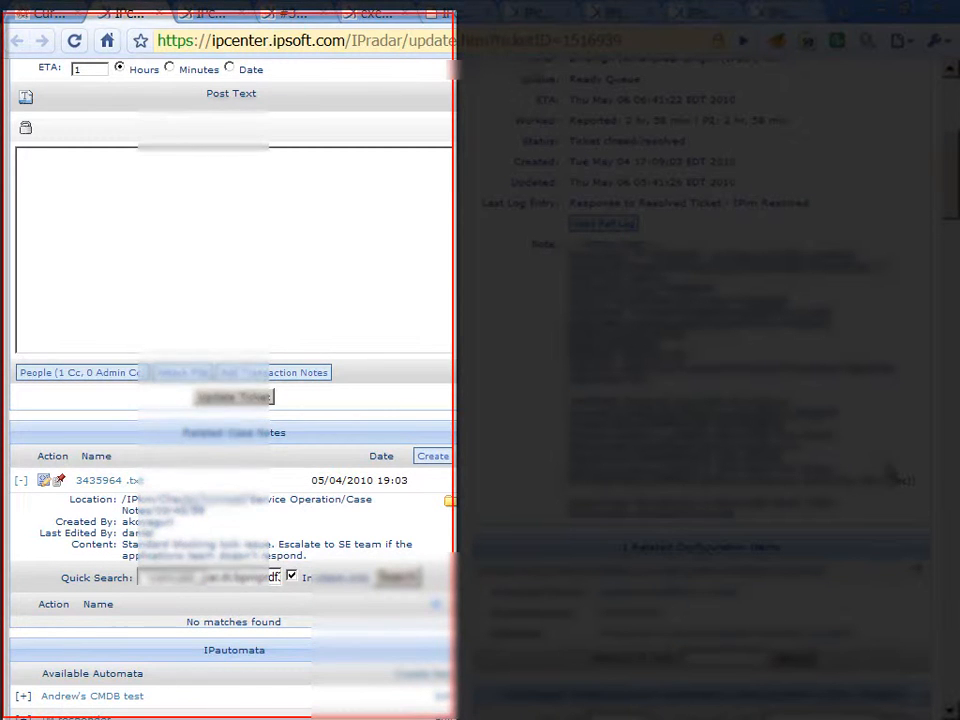
Scroll down to the Automata Executions for Ticket and Execution History section
scroll(down, 3)
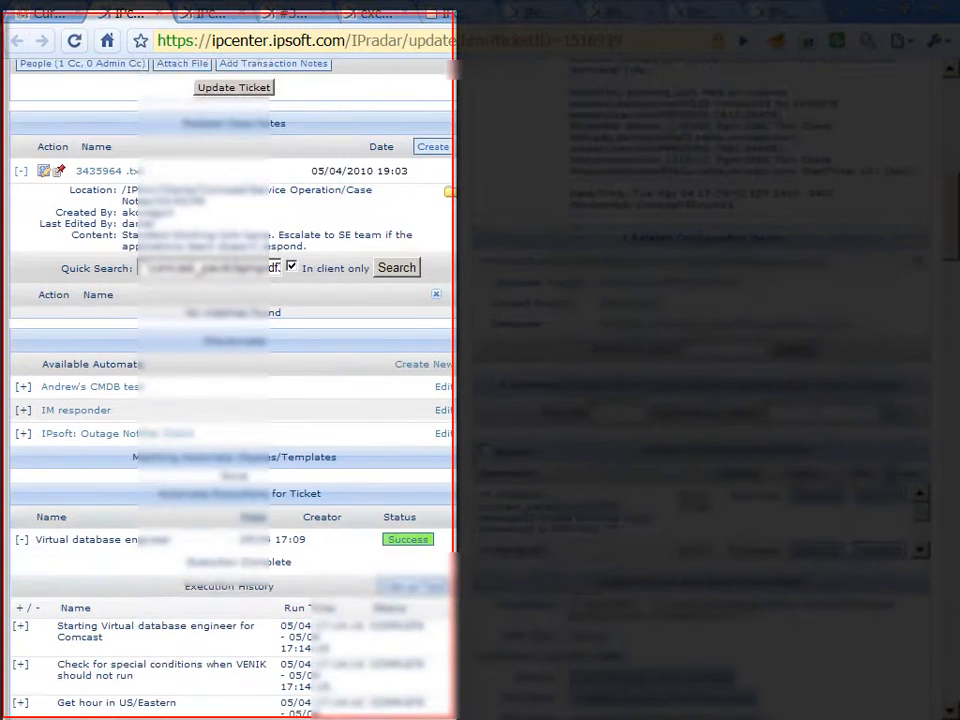
scroll(down, 3)
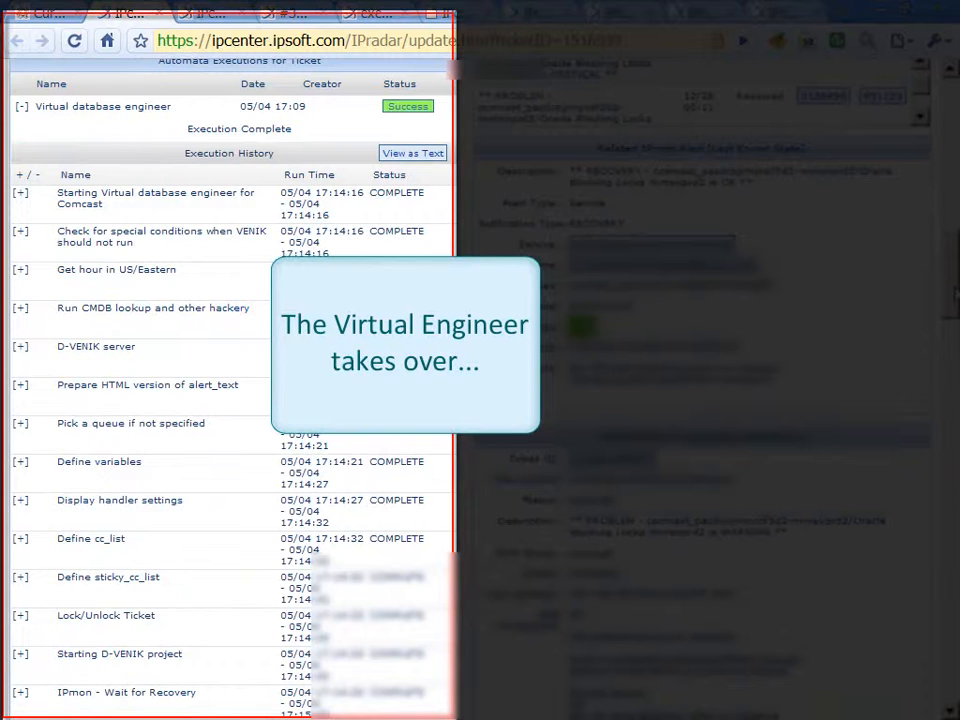
scroll(down, 3)
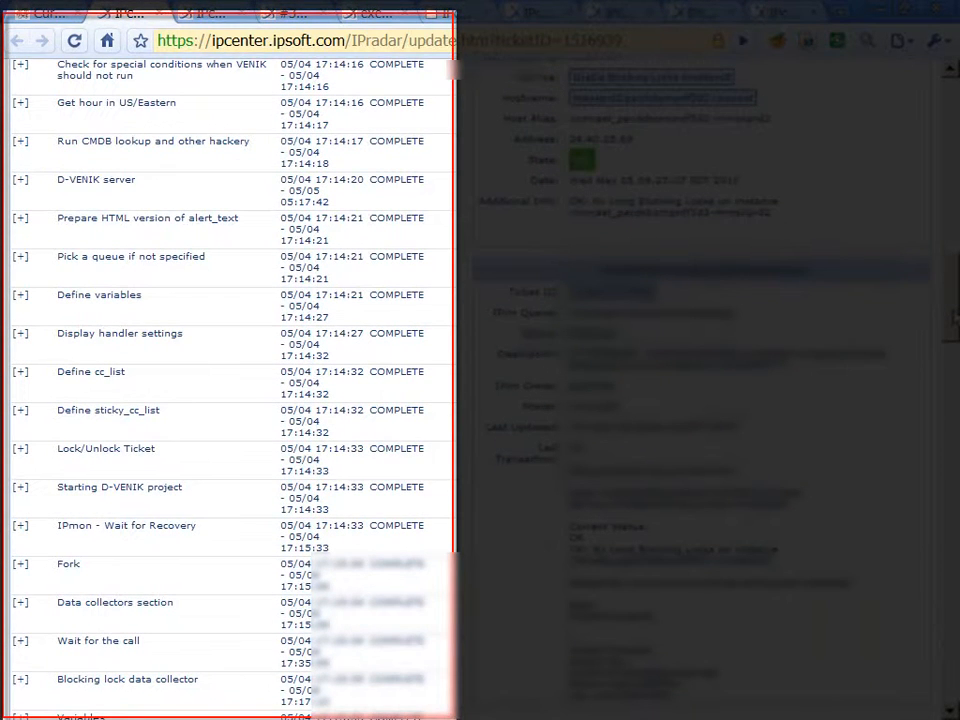
scroll(down, 3)
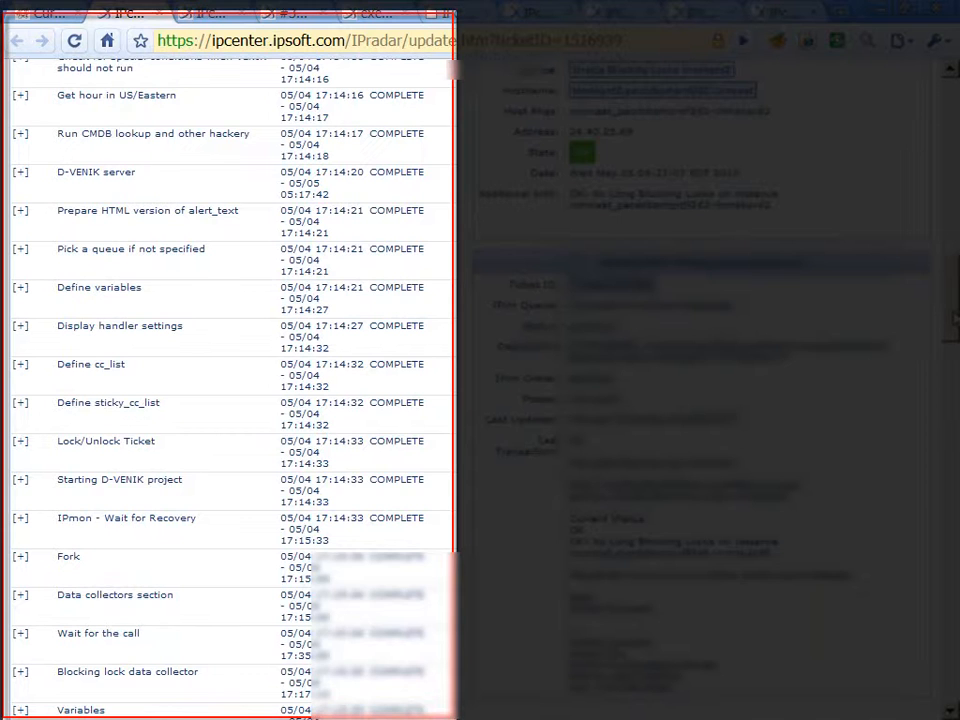
scroll(down, 3)
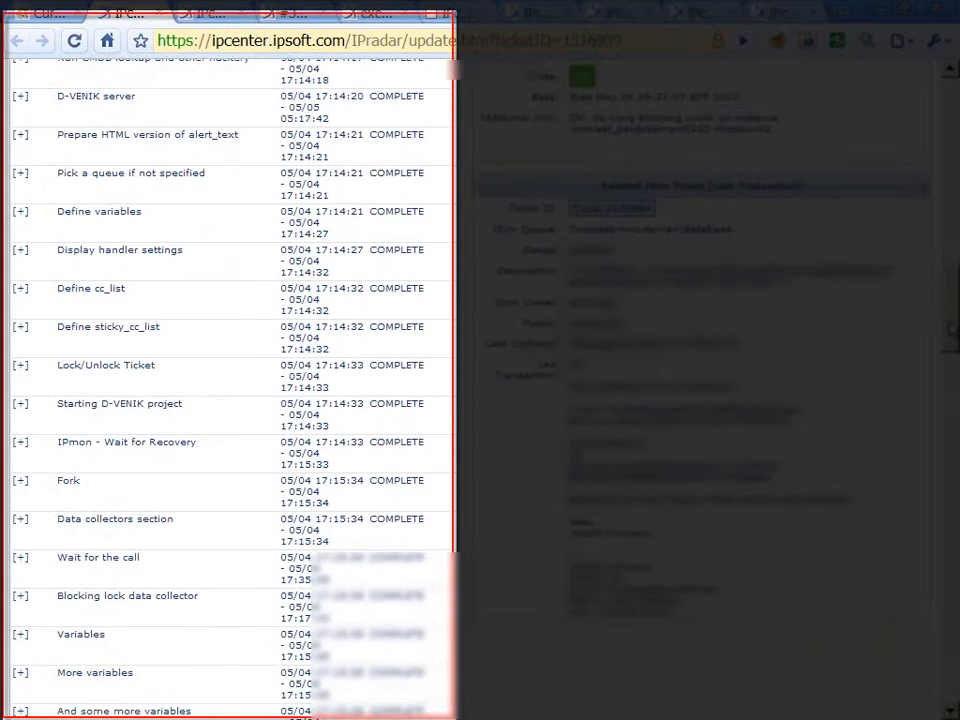
scroll(down, 3)
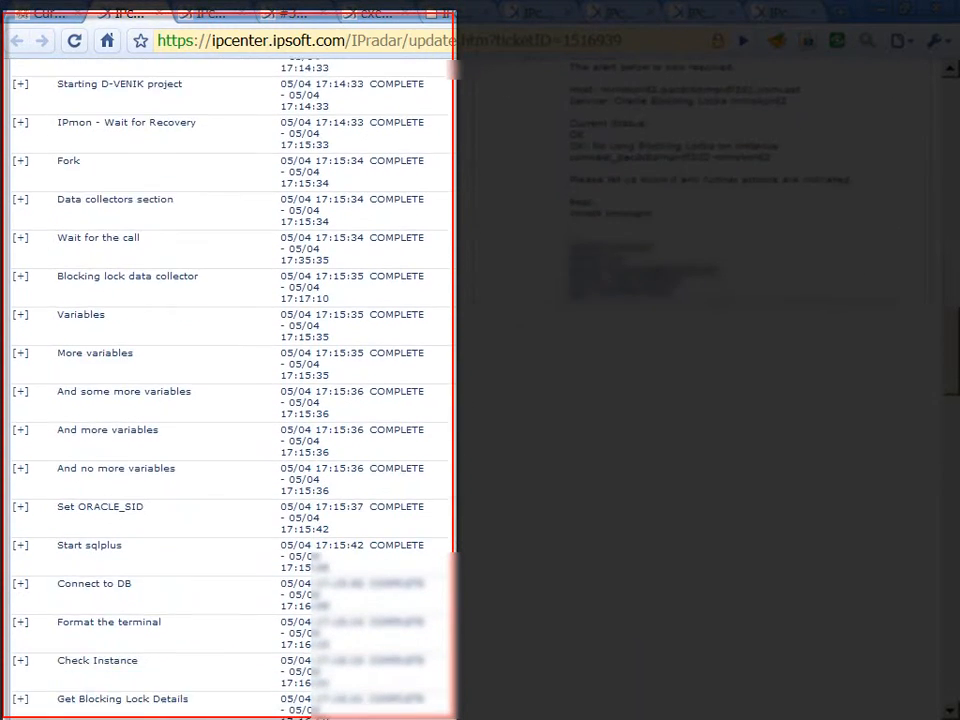
scroll(down, 3)
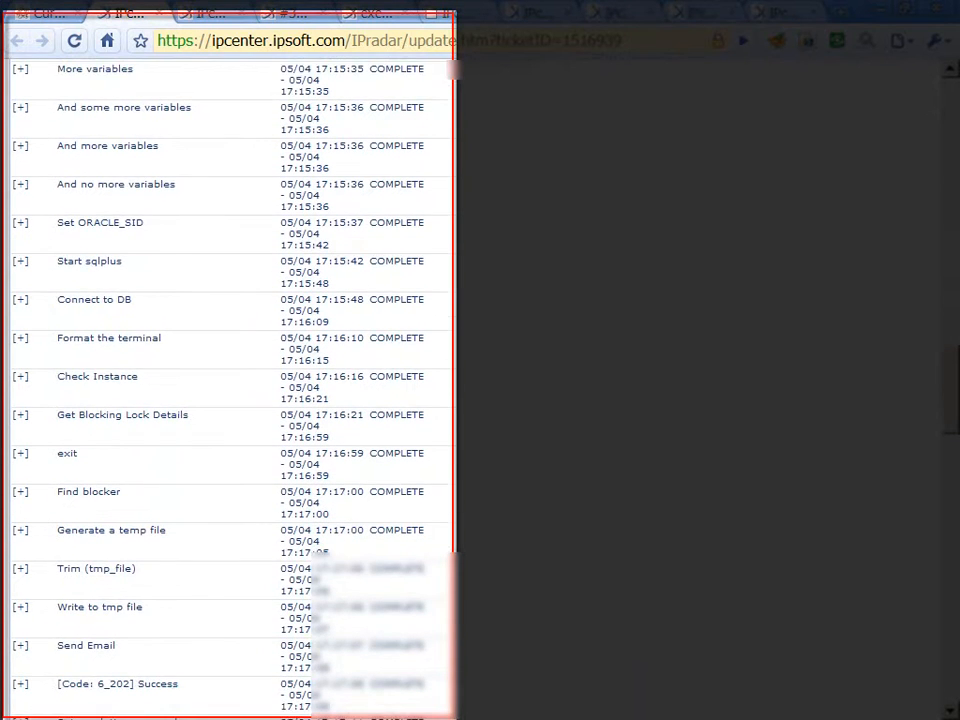
scroll(down, 3)
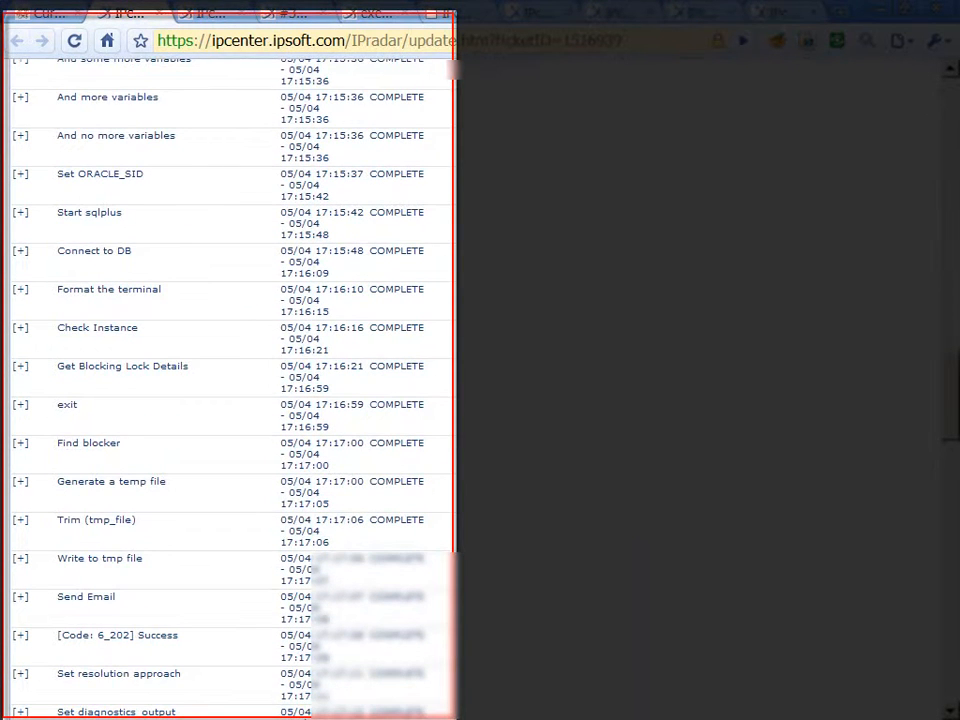
scroll(down, 3)
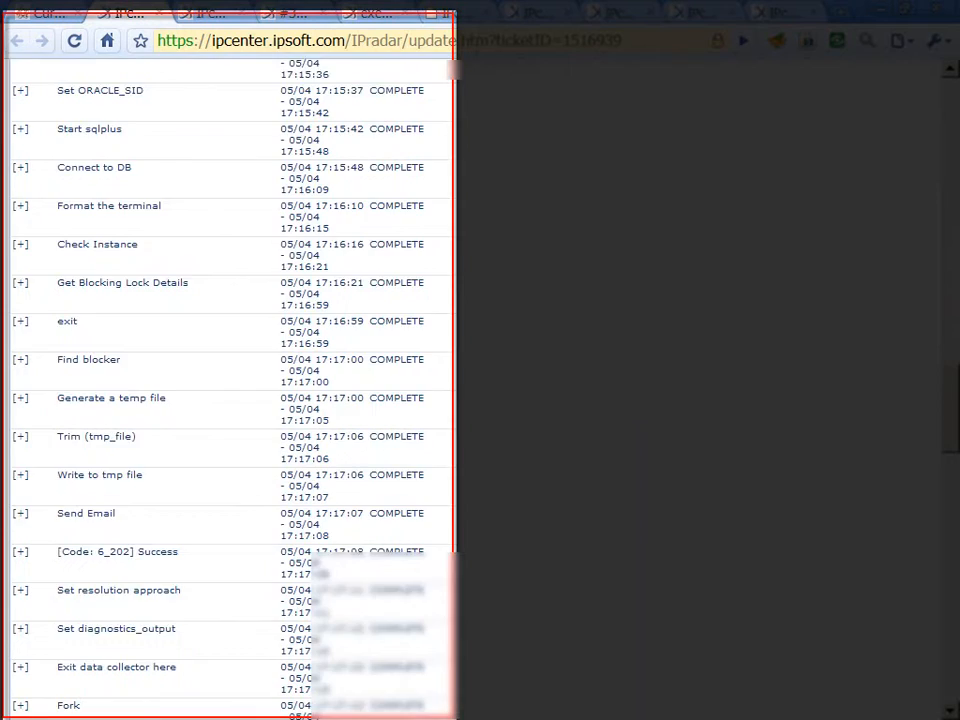
scroll(down, 3)
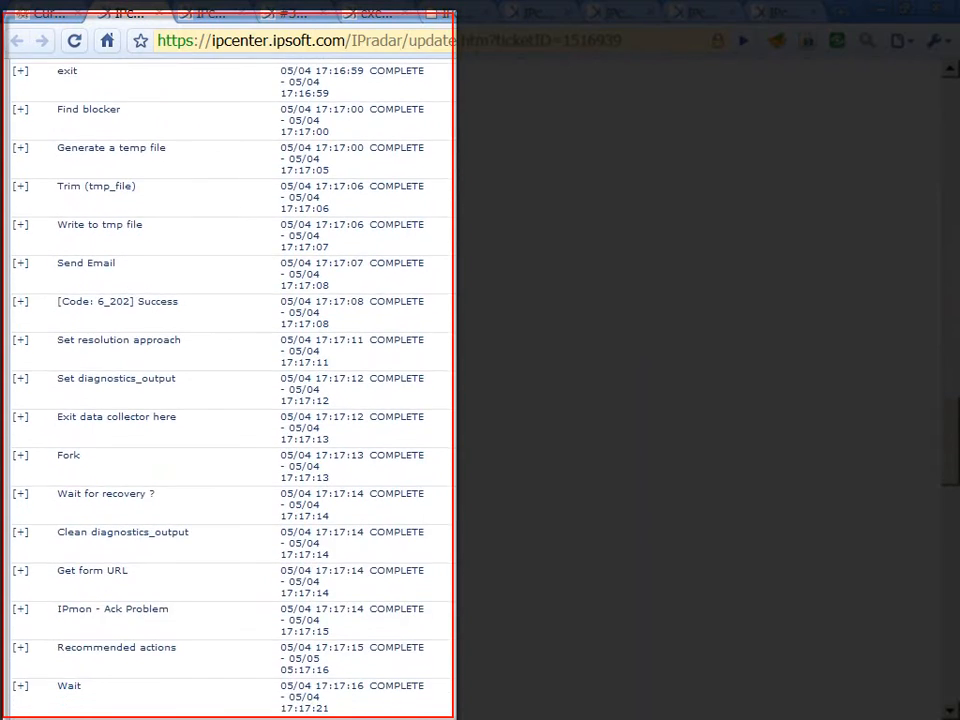
scroll(down, 3)
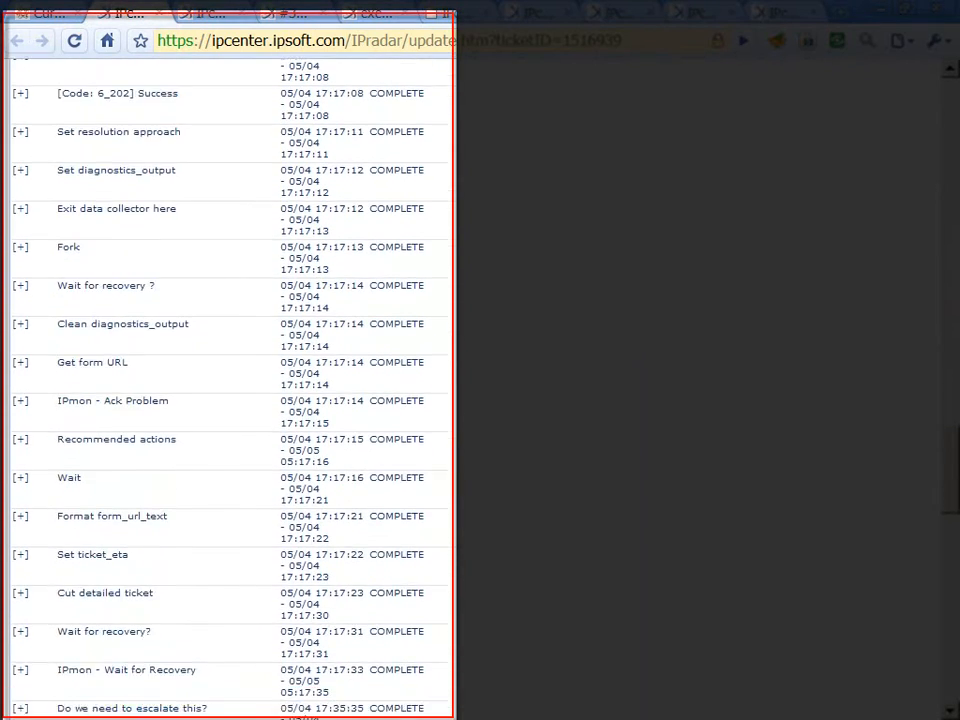
scroll(down, 3)
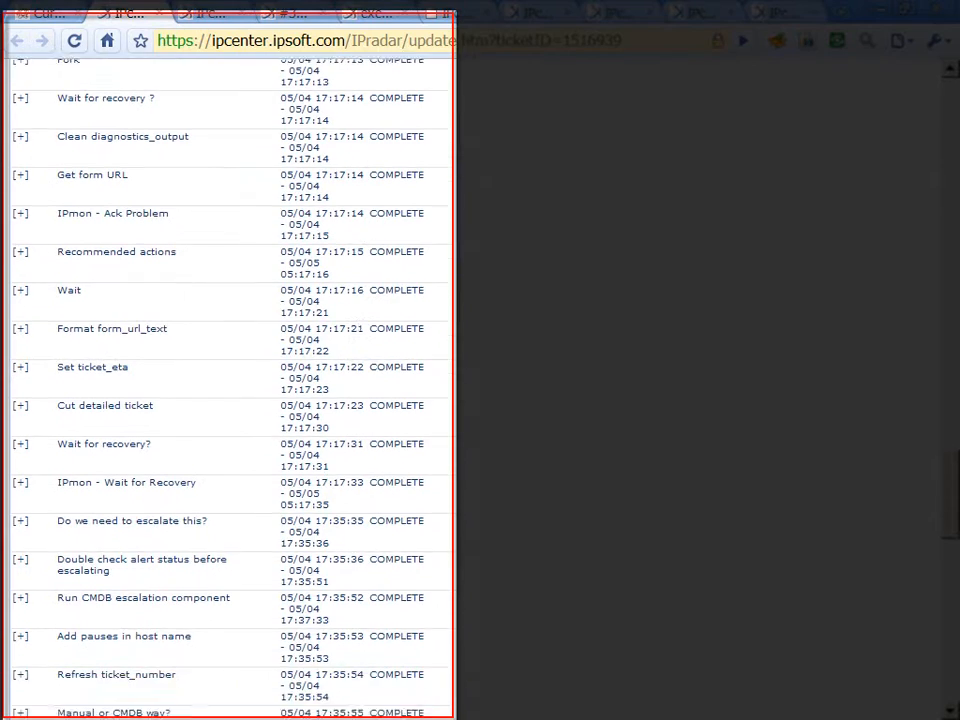
scroll(down, 3)
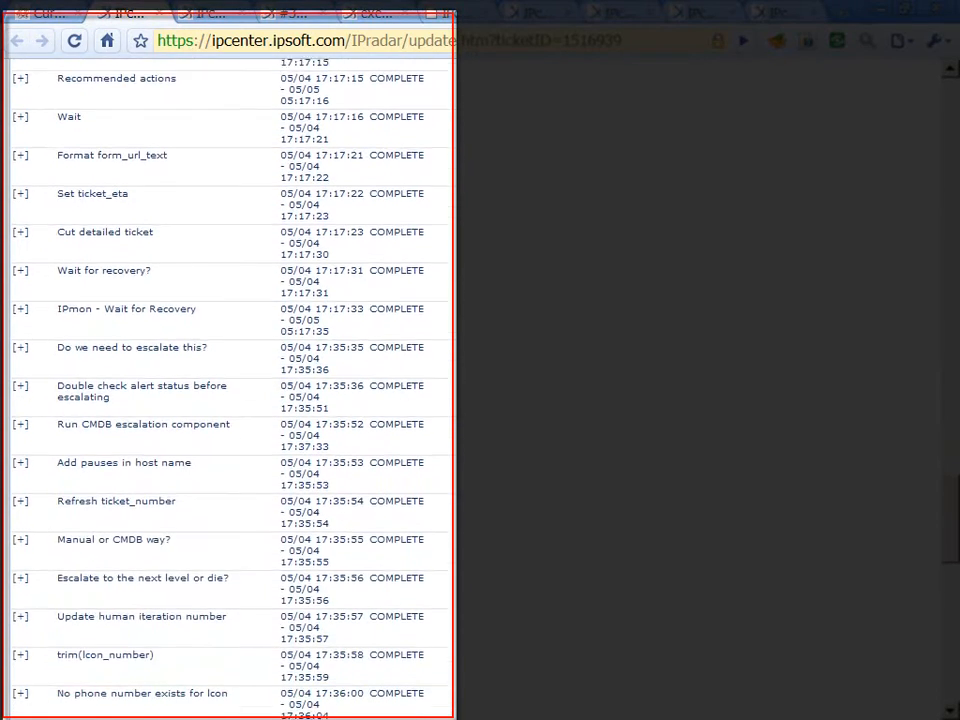
scroll(down, 3)
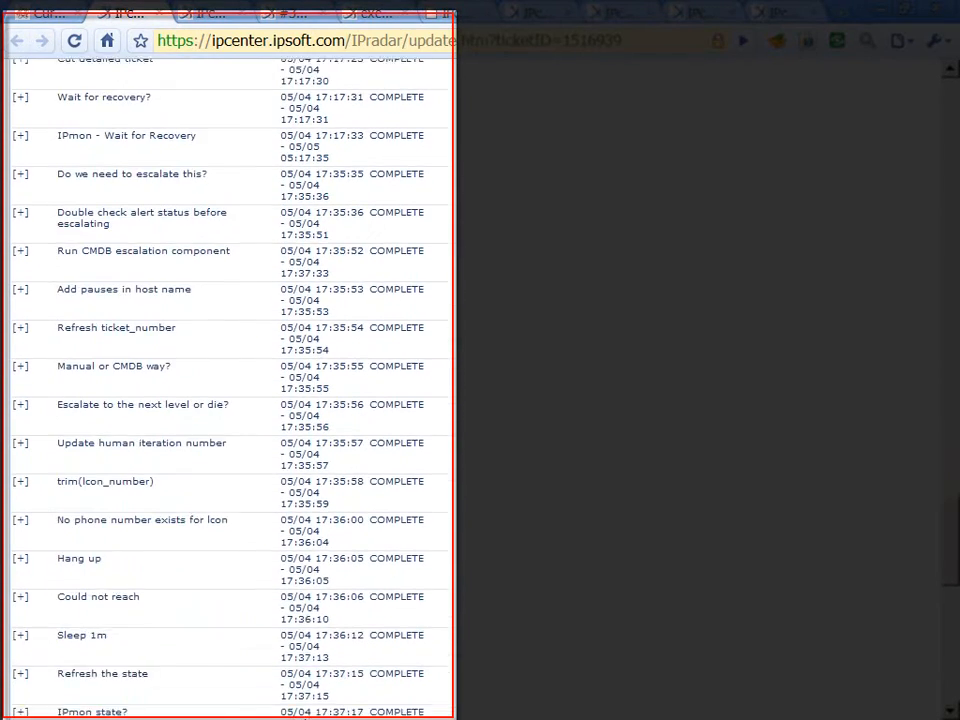
scroll(down, 3)
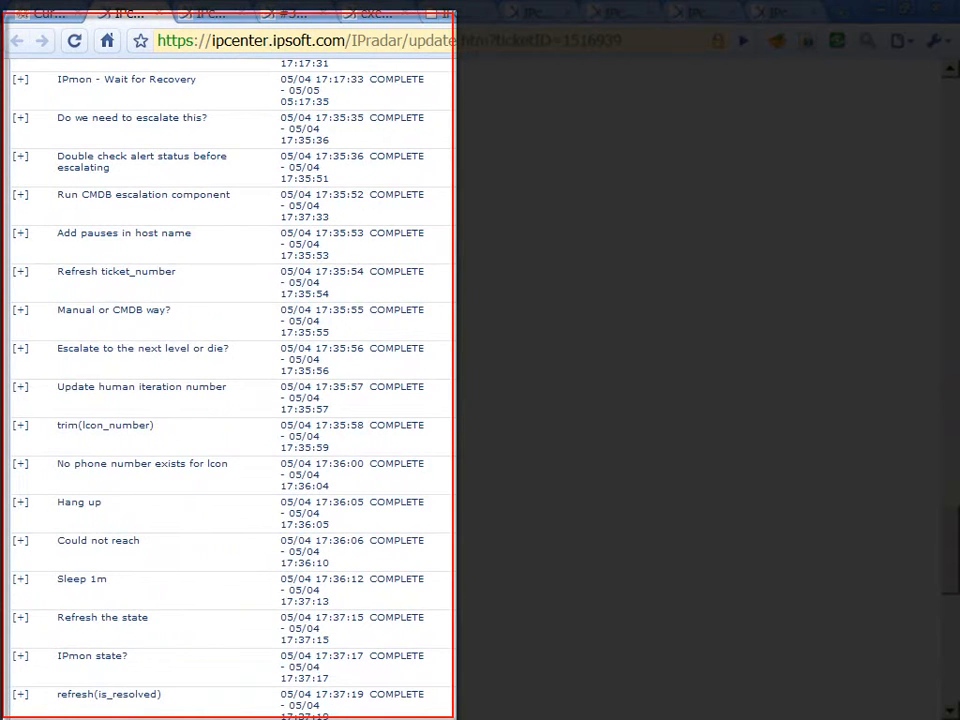
scroll(up, 3)
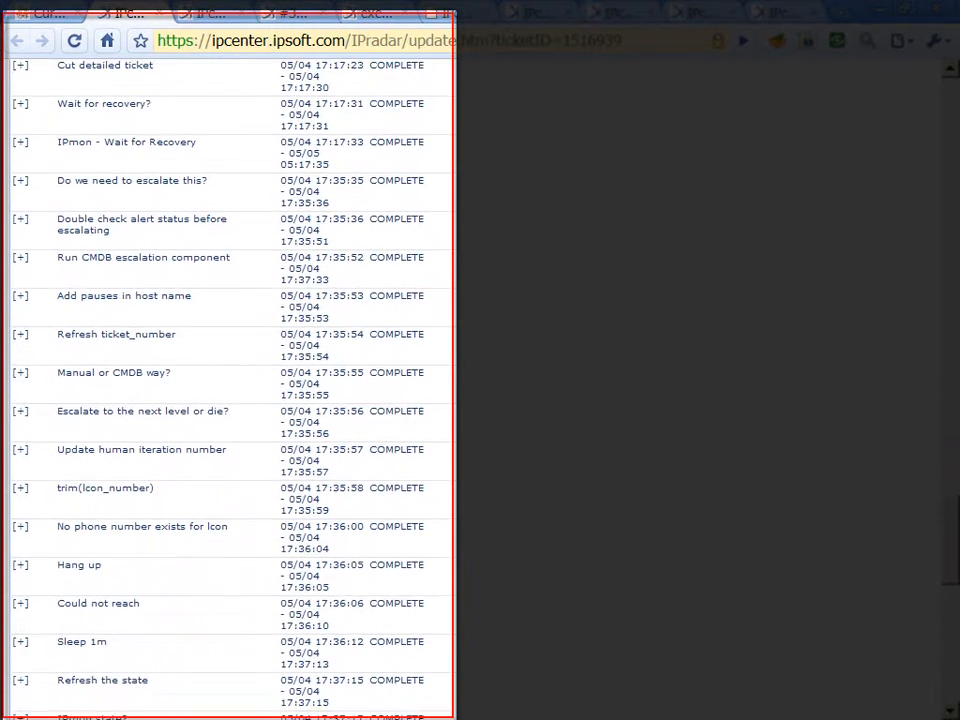
scroll(down, 3)
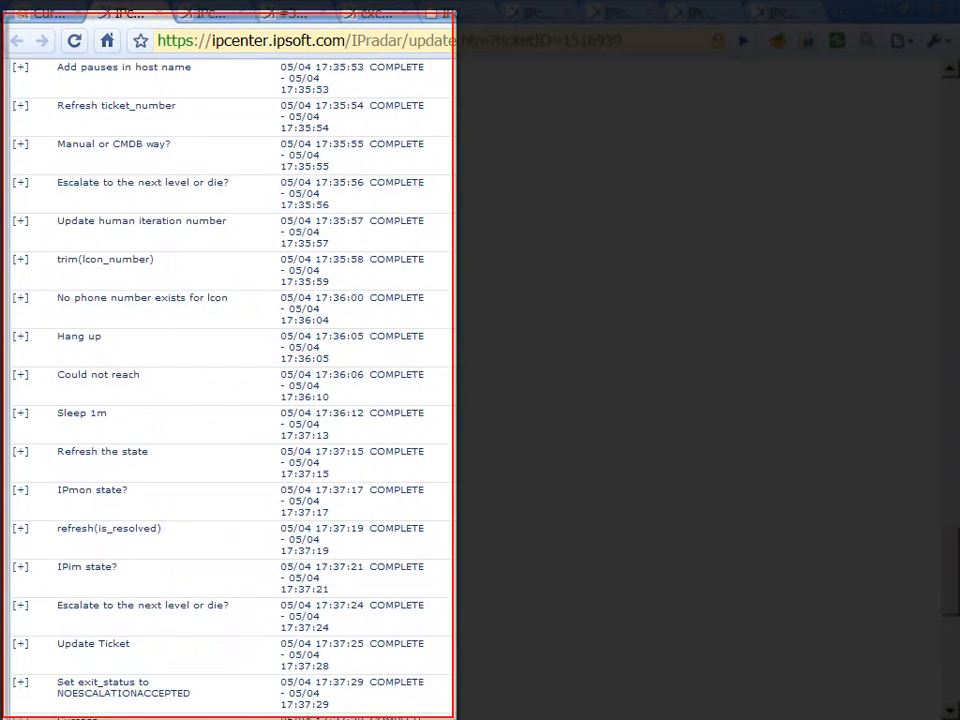
scroll(down, 3)
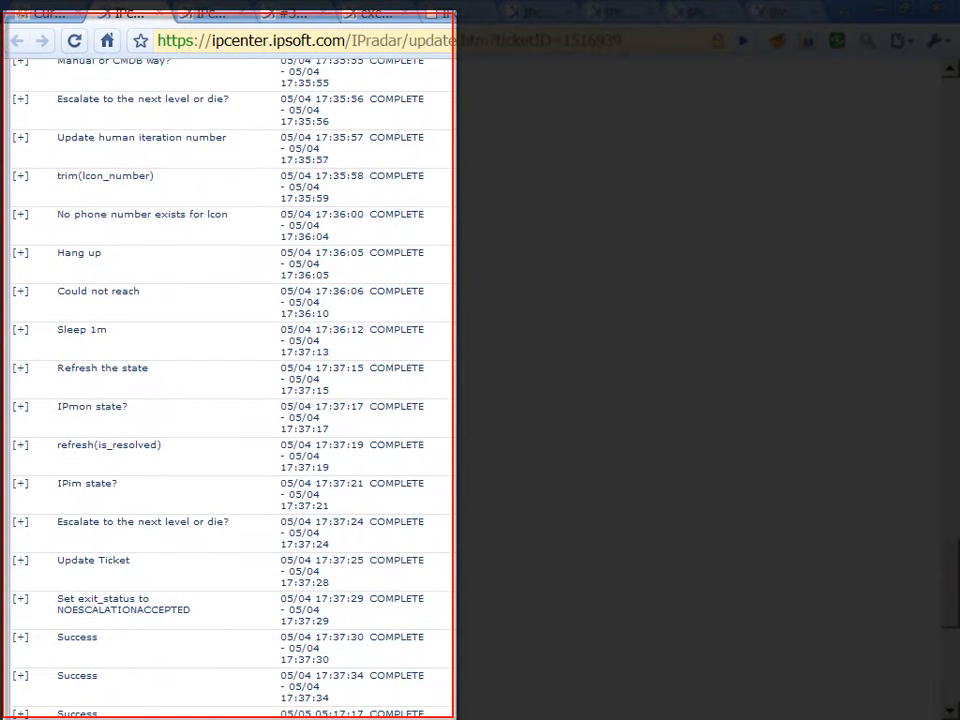
scroll(up, 3)
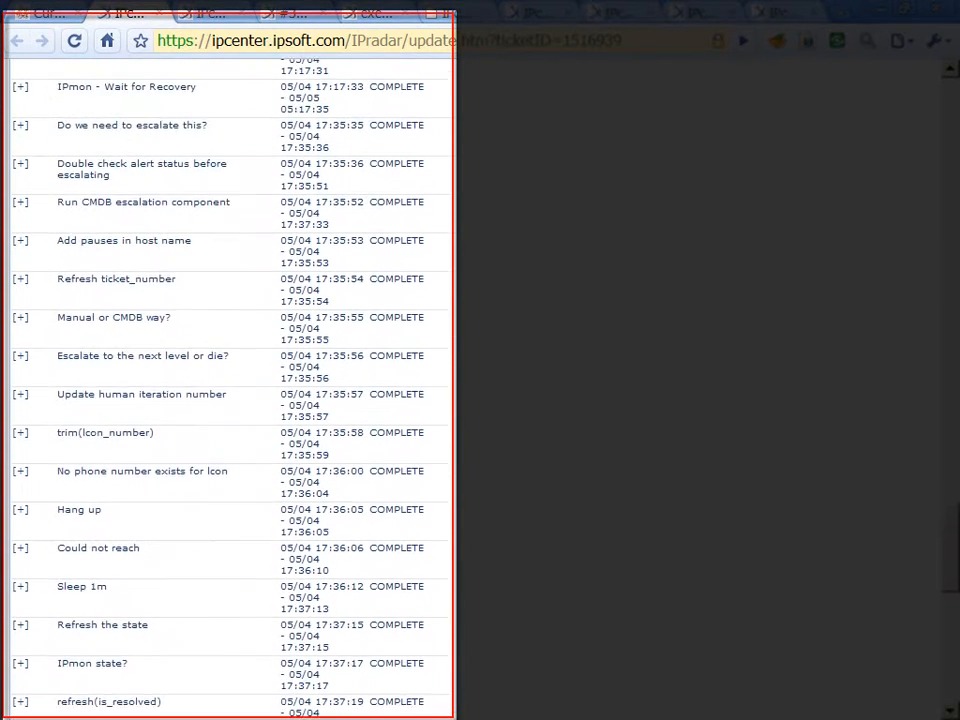
scroll(up, 3)
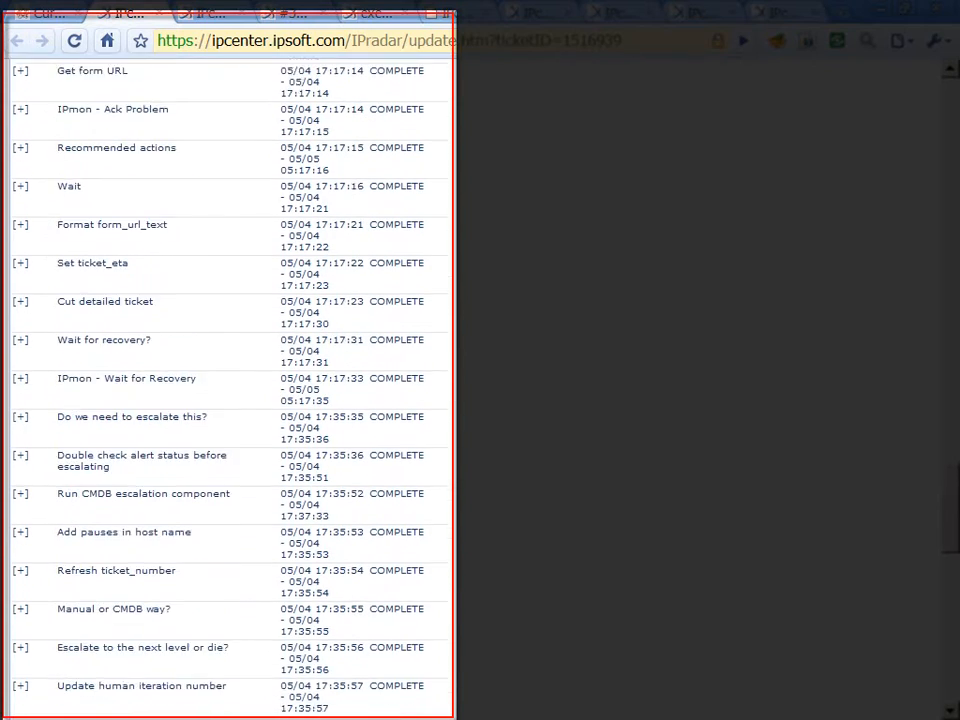
scroll(up, 3)
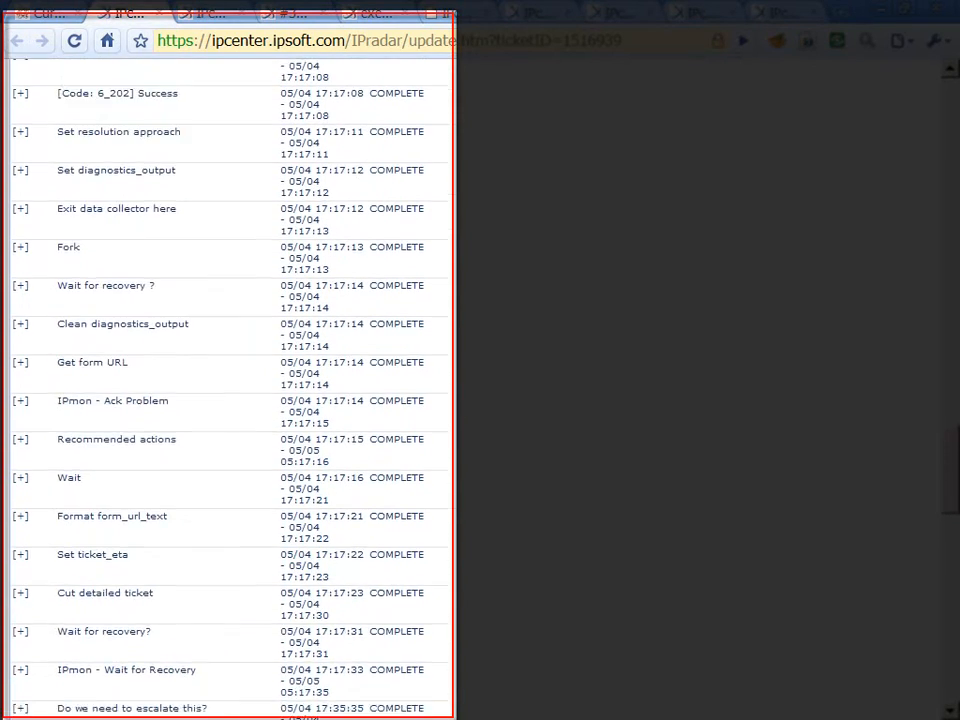
scroll(up, 3)
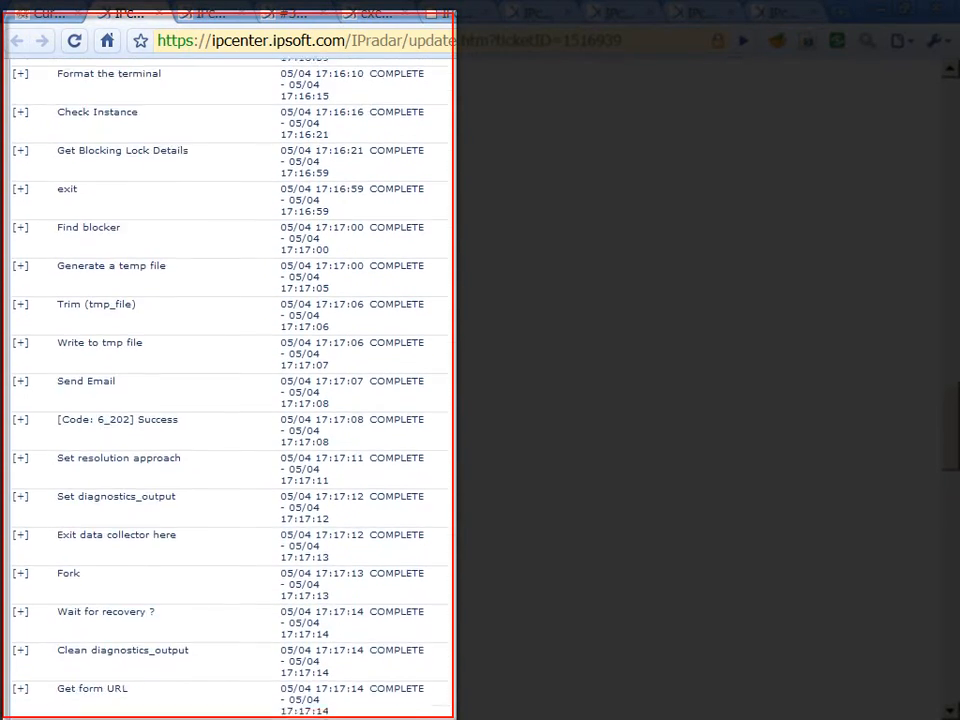
scroll(up, 3)
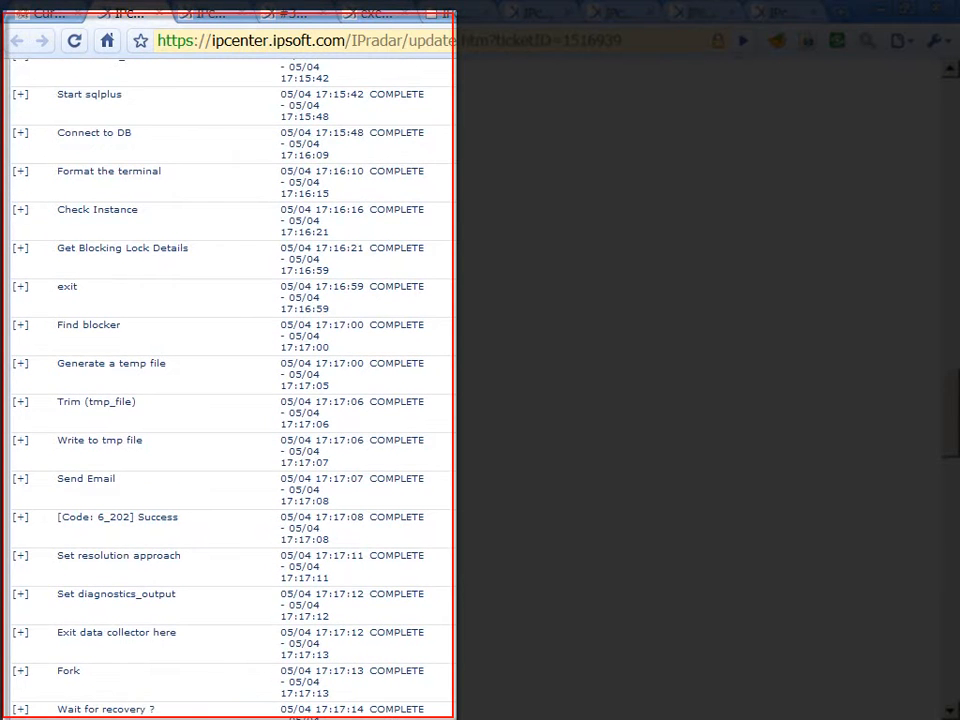
scroll(up, 3)
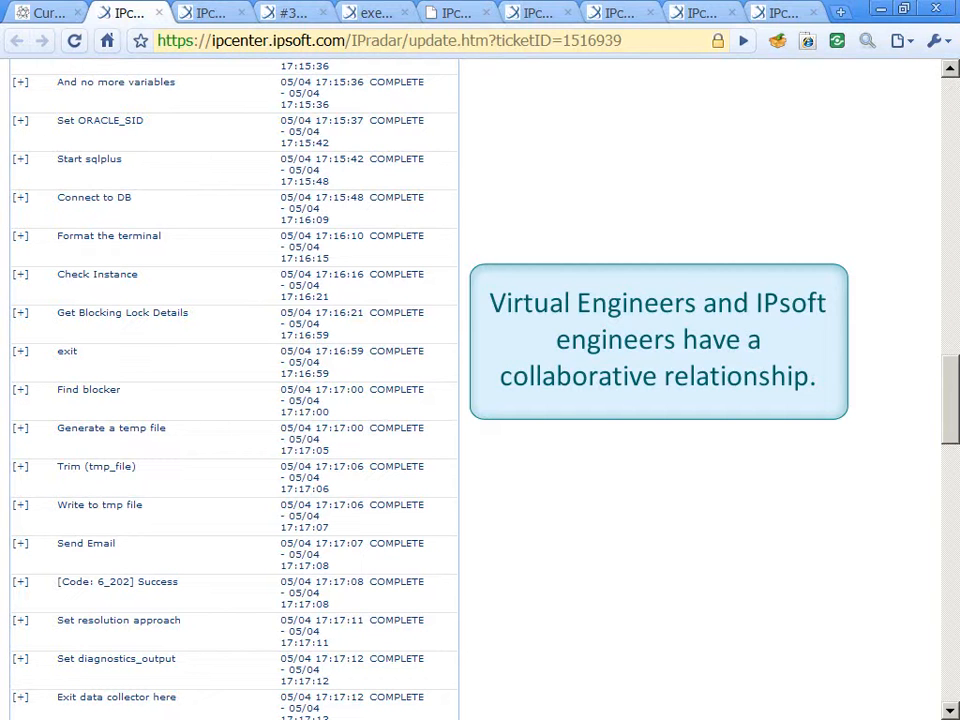
Expand the Check Instance step in Execution History to show its command output
click(21, 280)
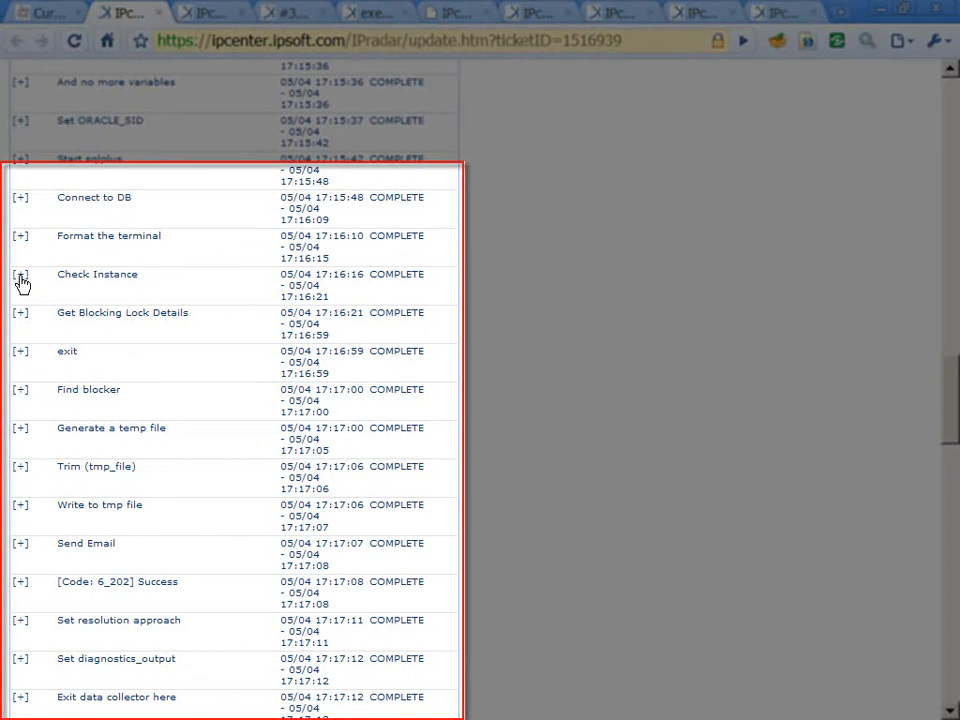
click(20, 276)
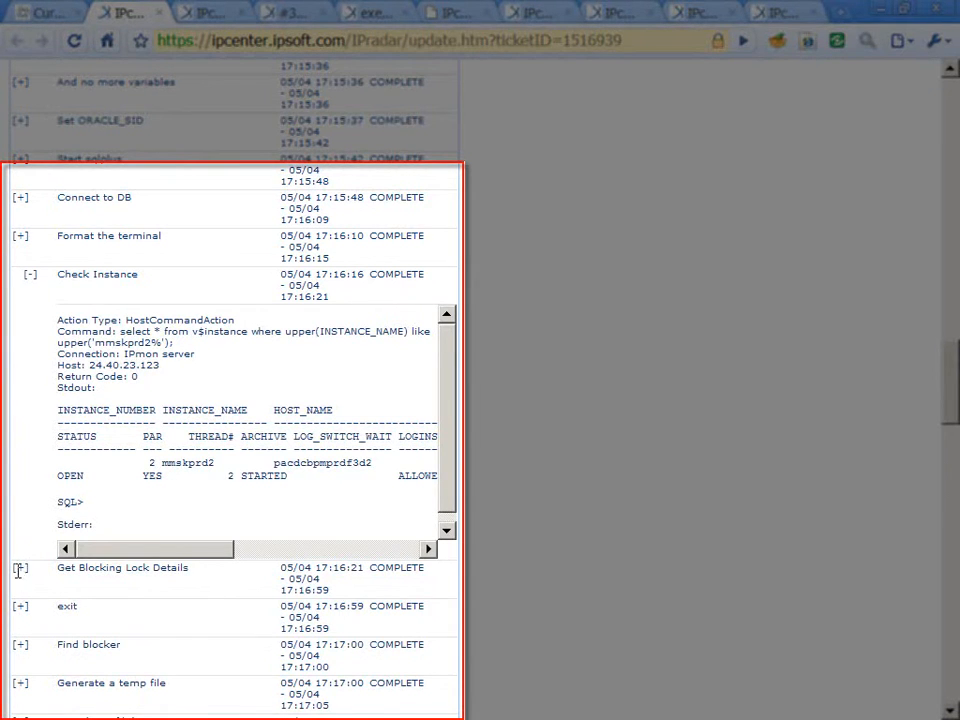
click(20, 568)
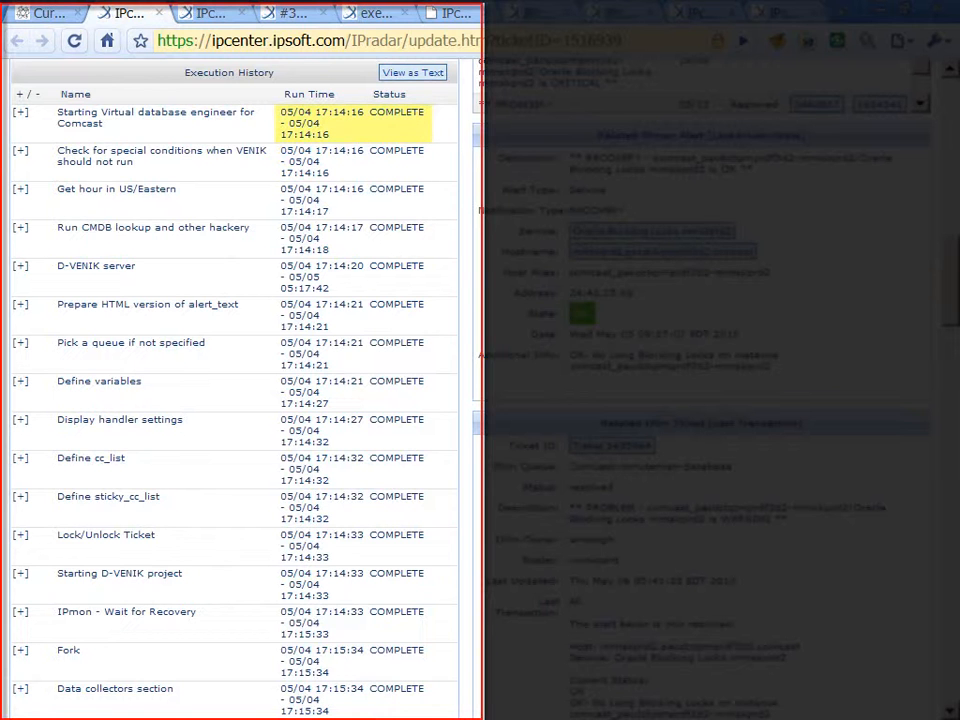
scroll(down, 3)
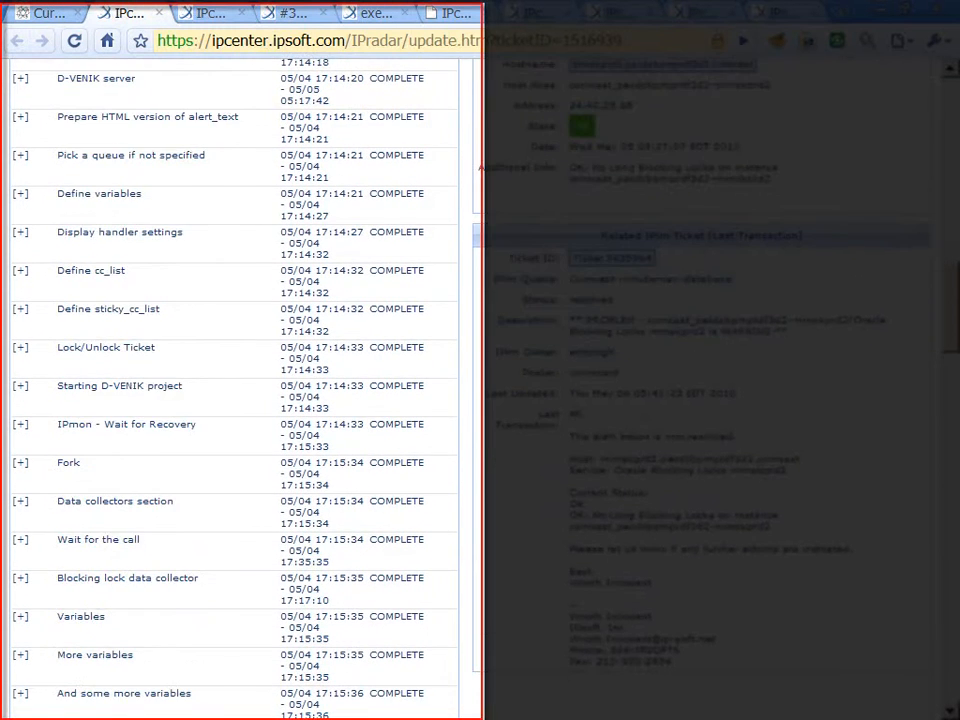
scroll(down, 3)
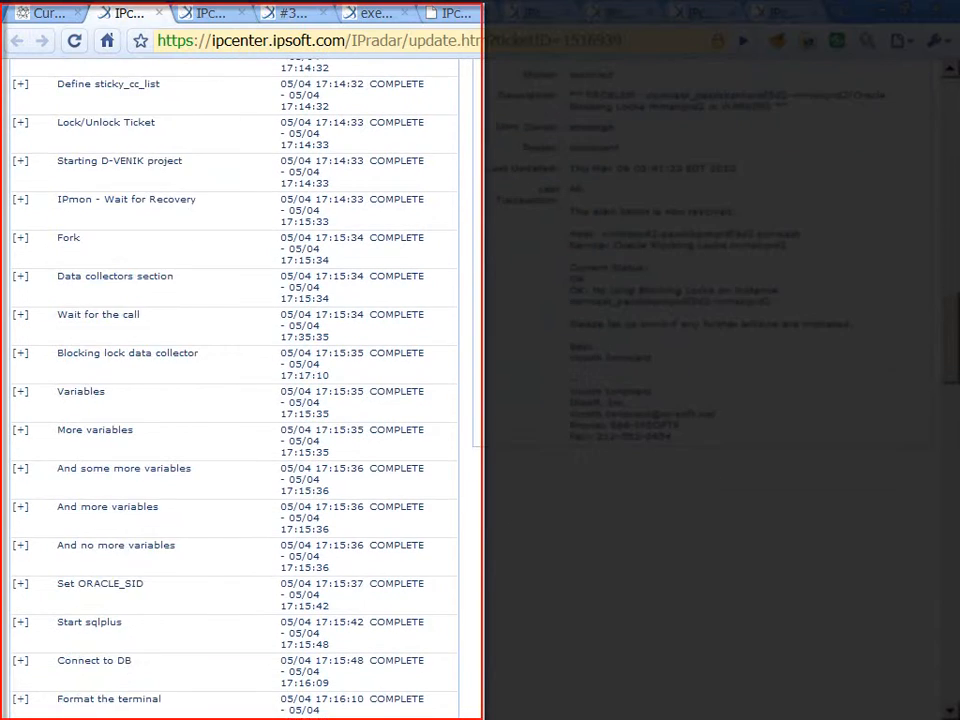
scroll(down, 3)
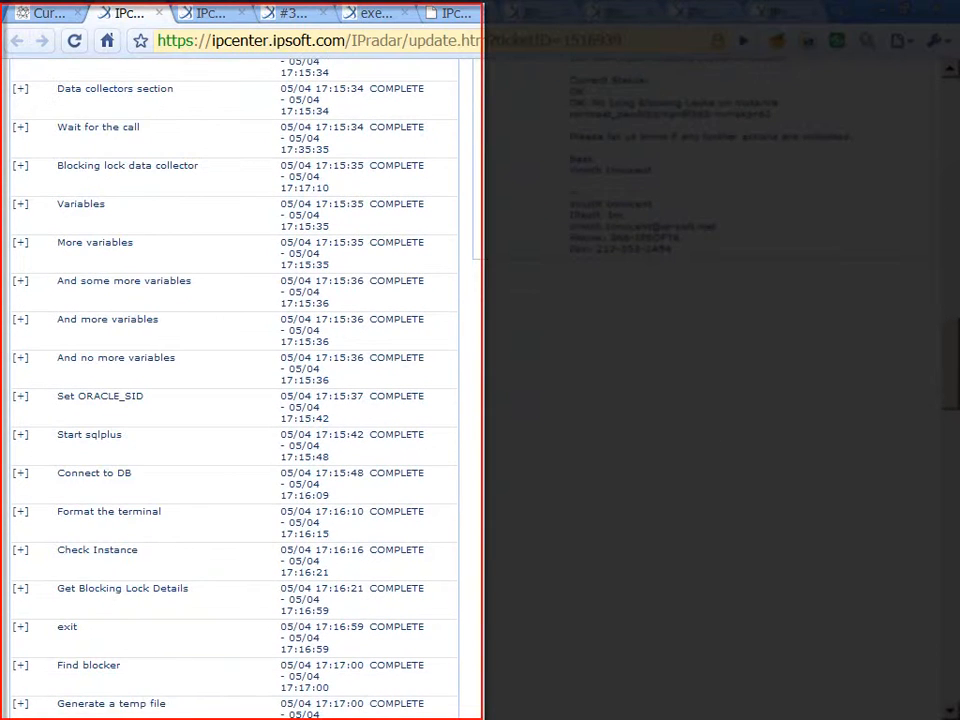
scroll(down, 3)
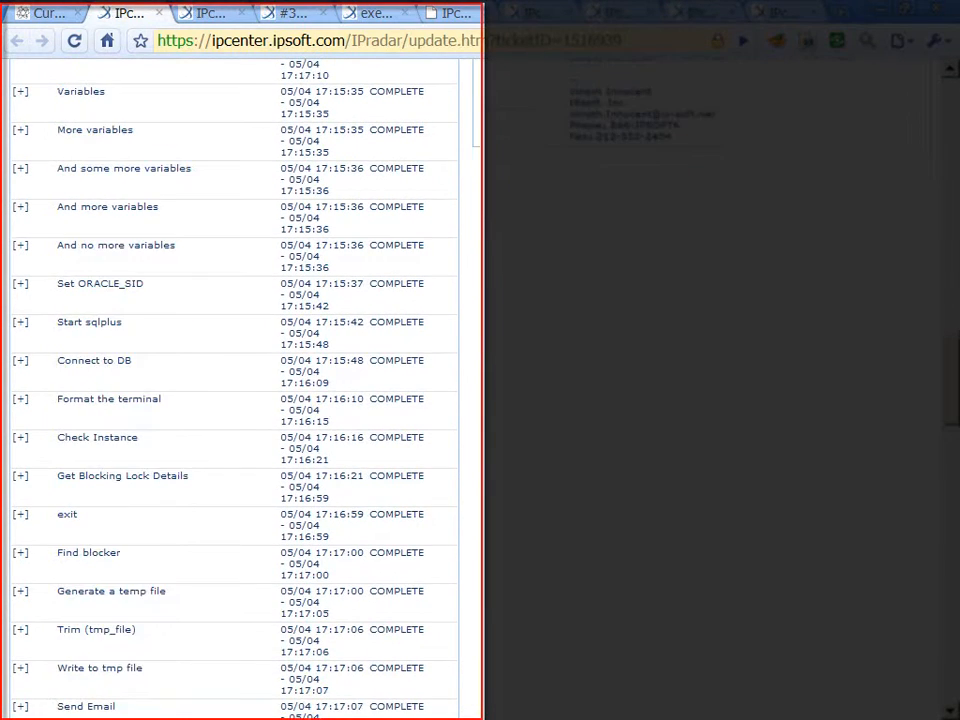
scroll(down, 3)
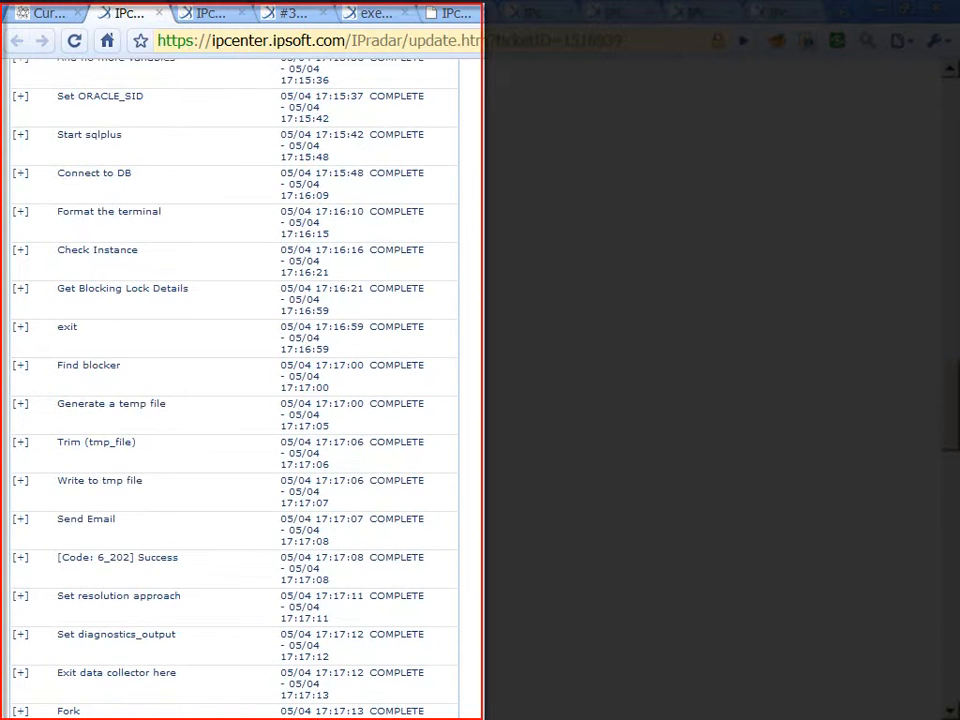
scroll(down, 3)
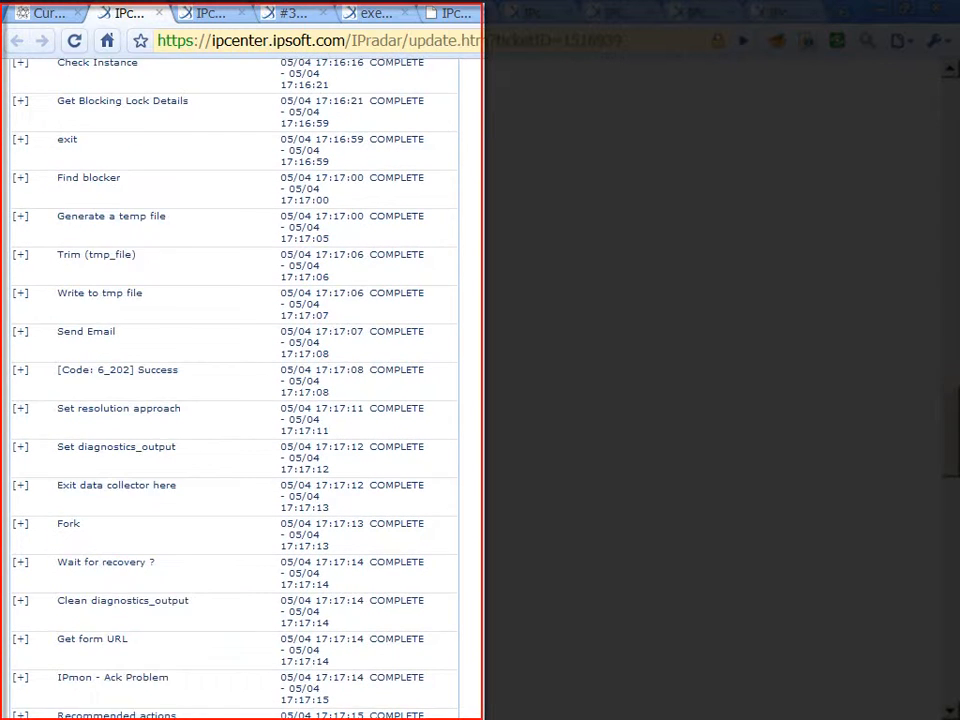
scroll(down, 3)
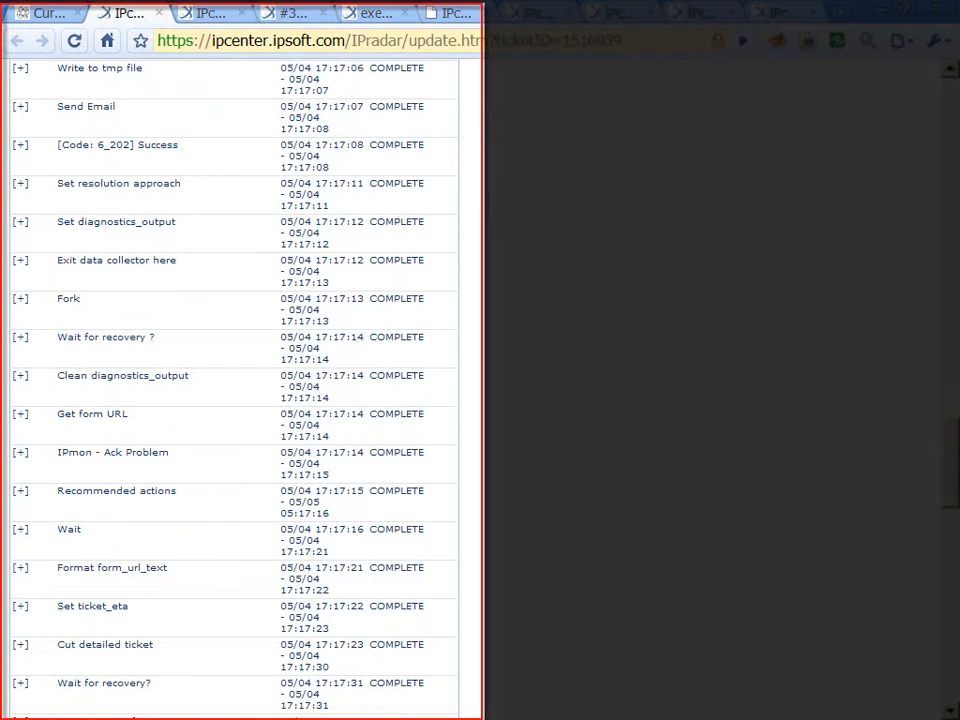
scroll(down, 3)
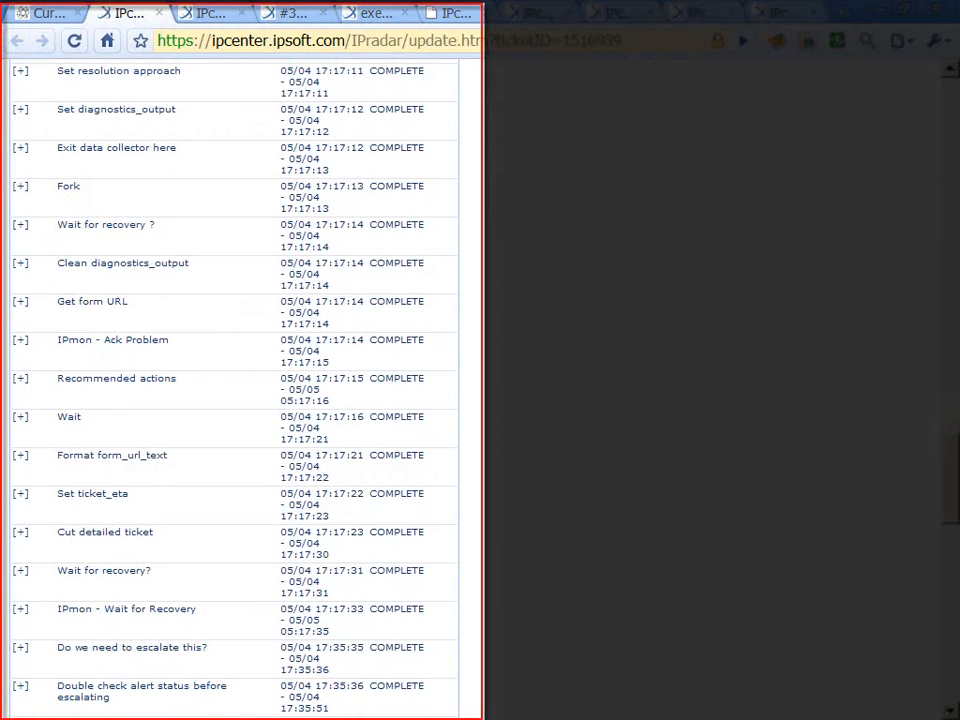